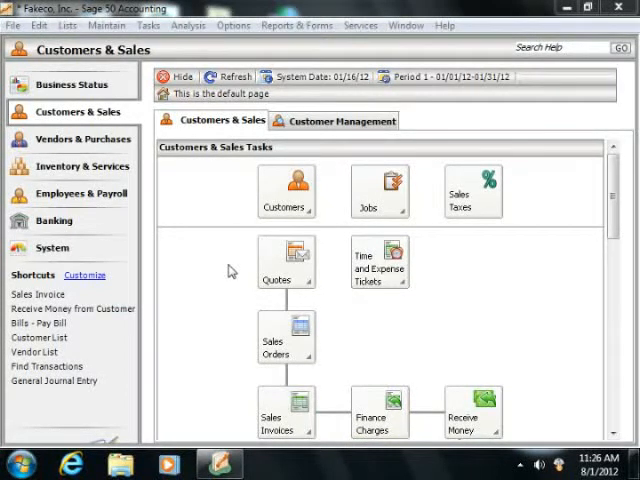
# Open the Select a Report or Form window on the General Ledger account information reports.
pyautogui.click(296, 24)
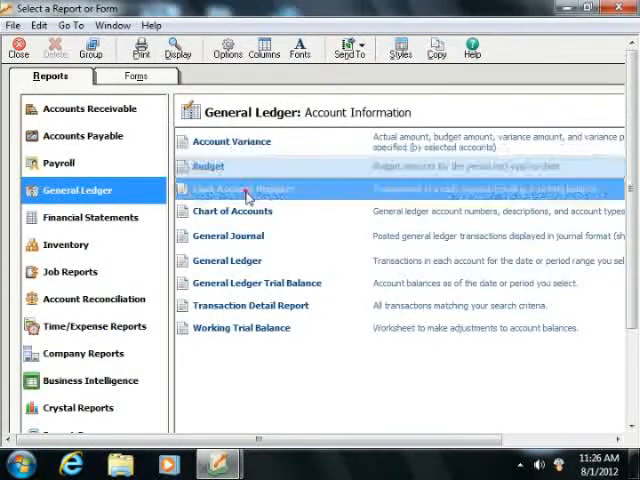
pyautogui.click(248, 140)
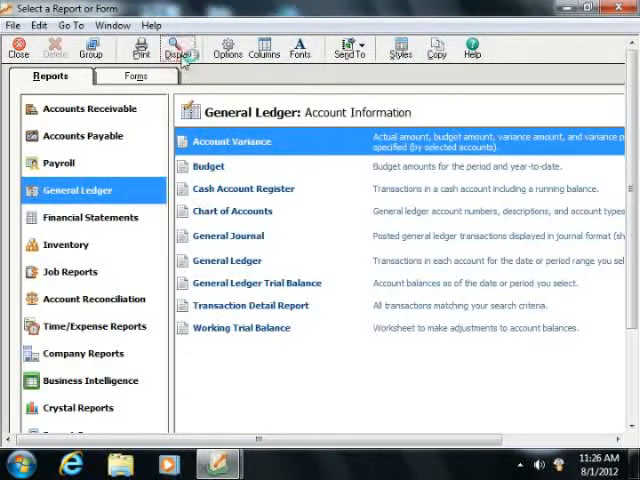
pyautogui.doubleClick(232, 140)
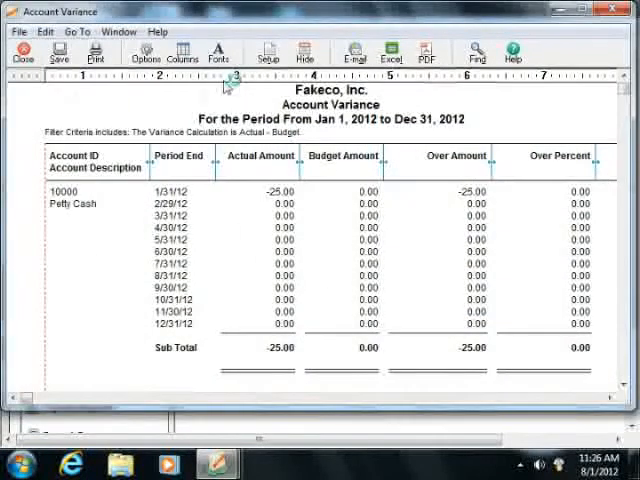
pyautogui.moveTo(28, 52)
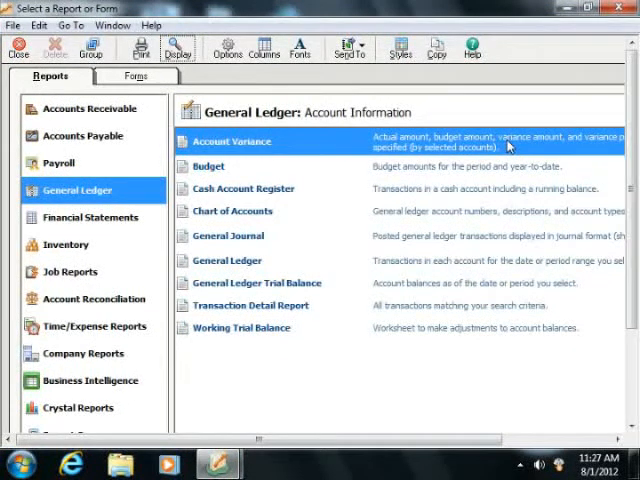
pyautogui.click(208, 166)
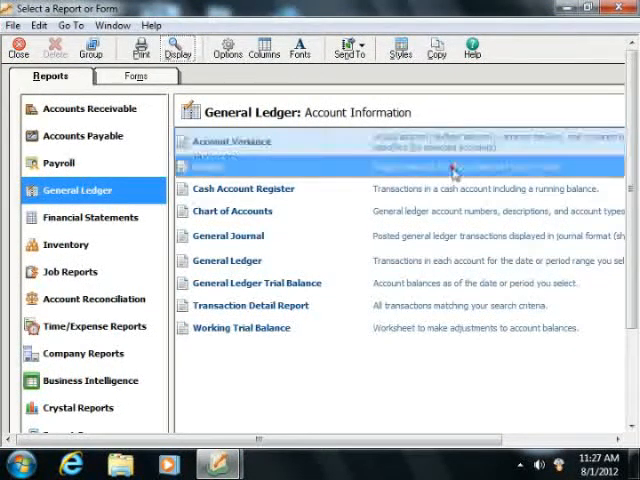
pyautogui.click(206, 166)
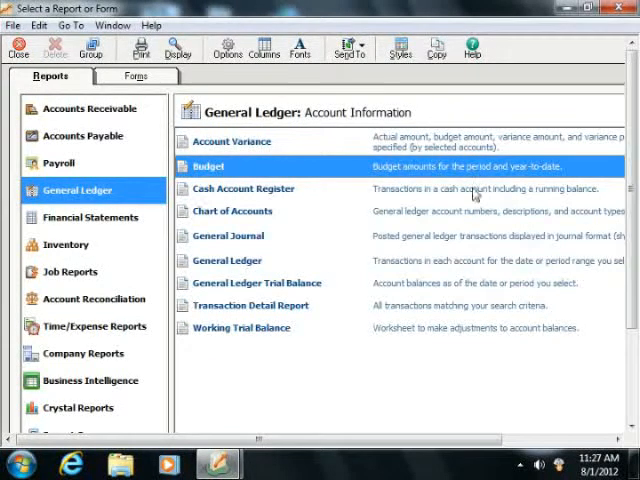
pyautogui.click(242, 188)
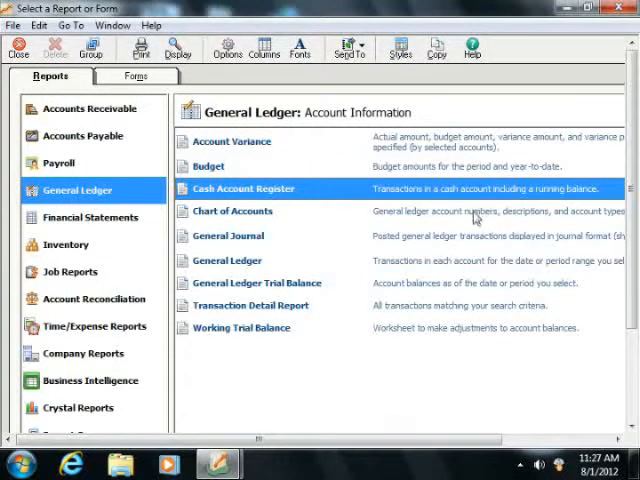
pyautogui.click(232, 212)
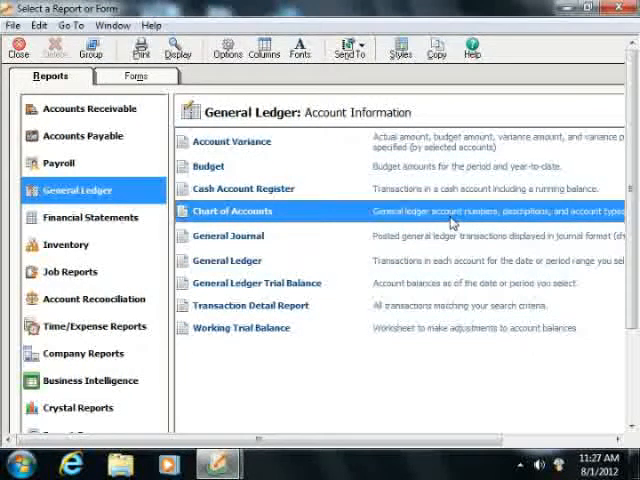
pyautogui.moveTo(448, 240)
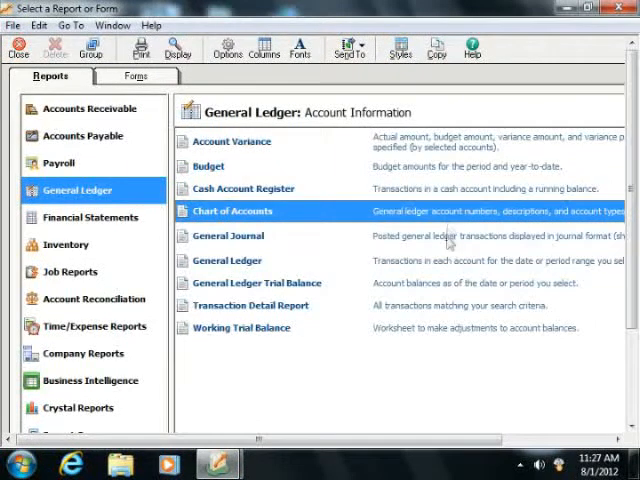
pyautogui.click(224, 236)
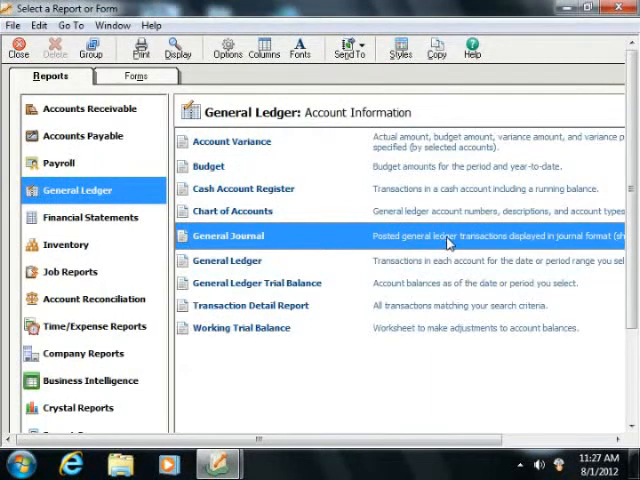
pyautogui.click(228, 260)
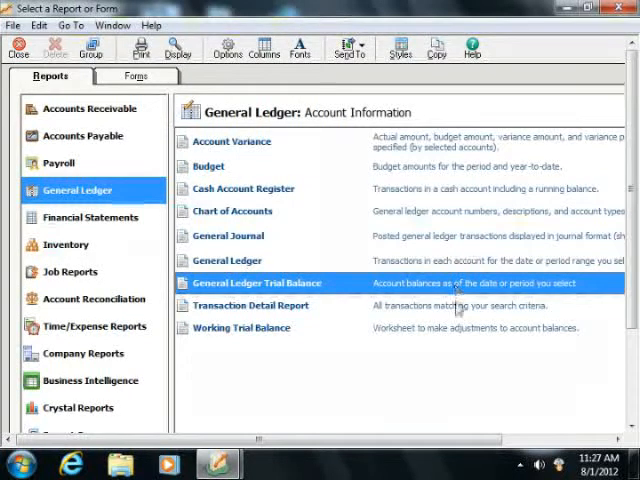
pyautogui.click(250, 304)
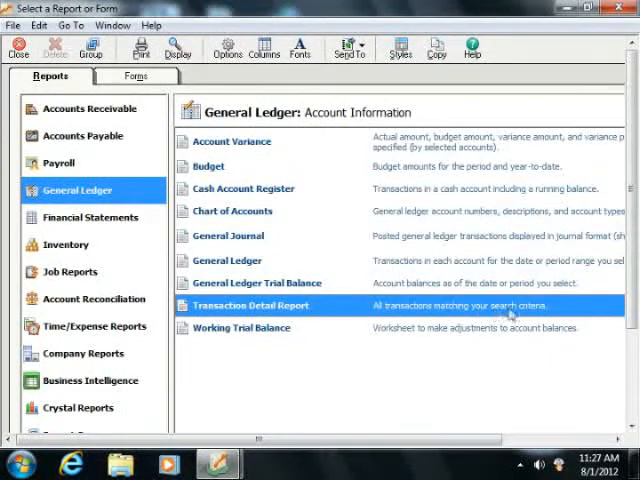
pyautogui.click(244, 328)
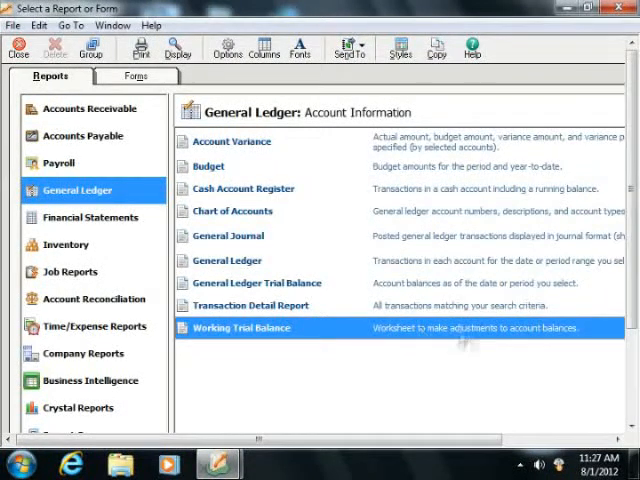
pyautogui.moveTo(472, 340)
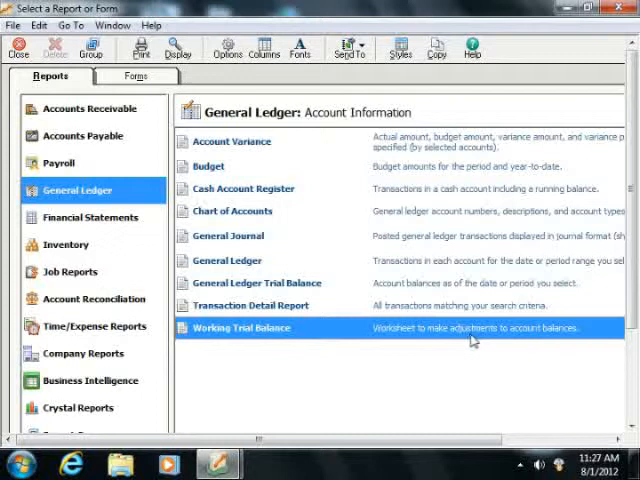